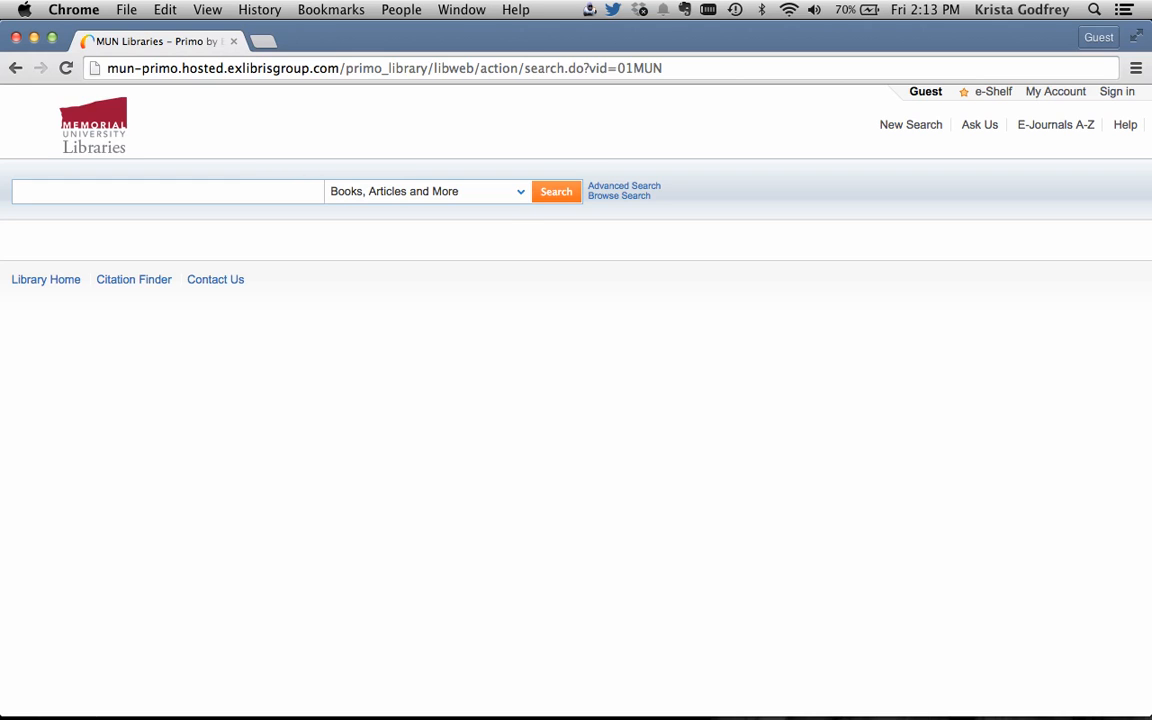
{"action": "mouse_move", "coordinate": [520, 198]}
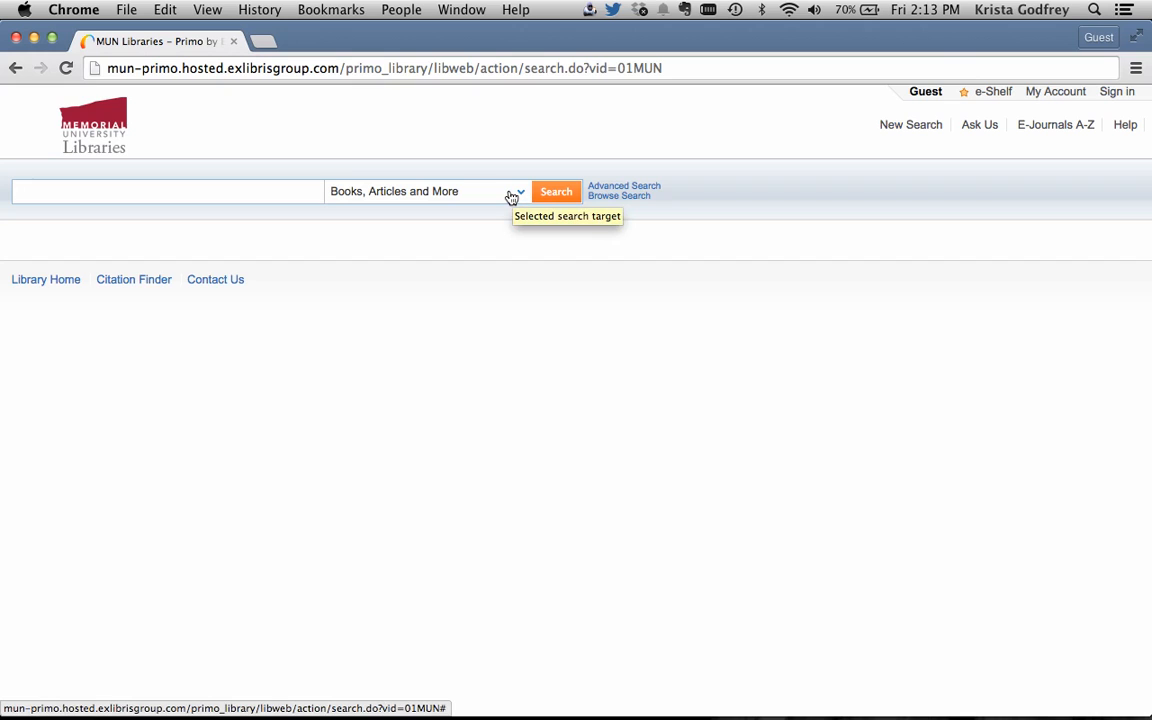
{"action": "mouse_move", "coordinate": [516, 224]}
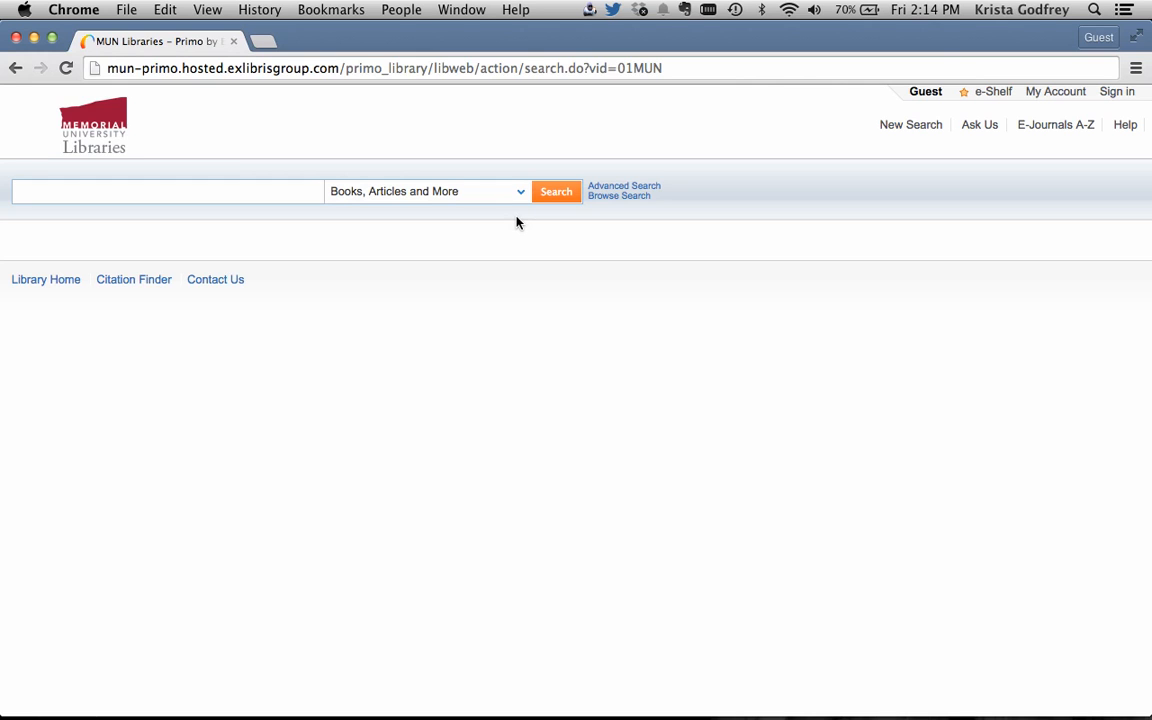
{"action": "mouse_move", "coordinate": [512, 192]}
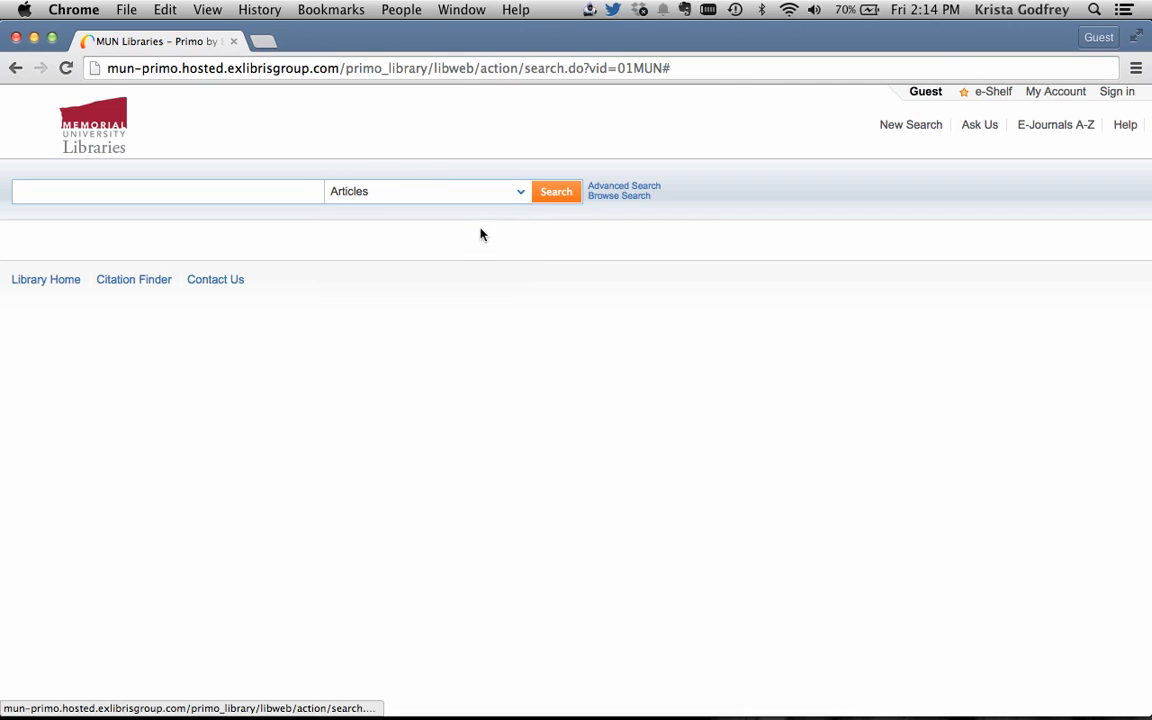
{"action": "mouse_move", "coordinate": [520, 198]}
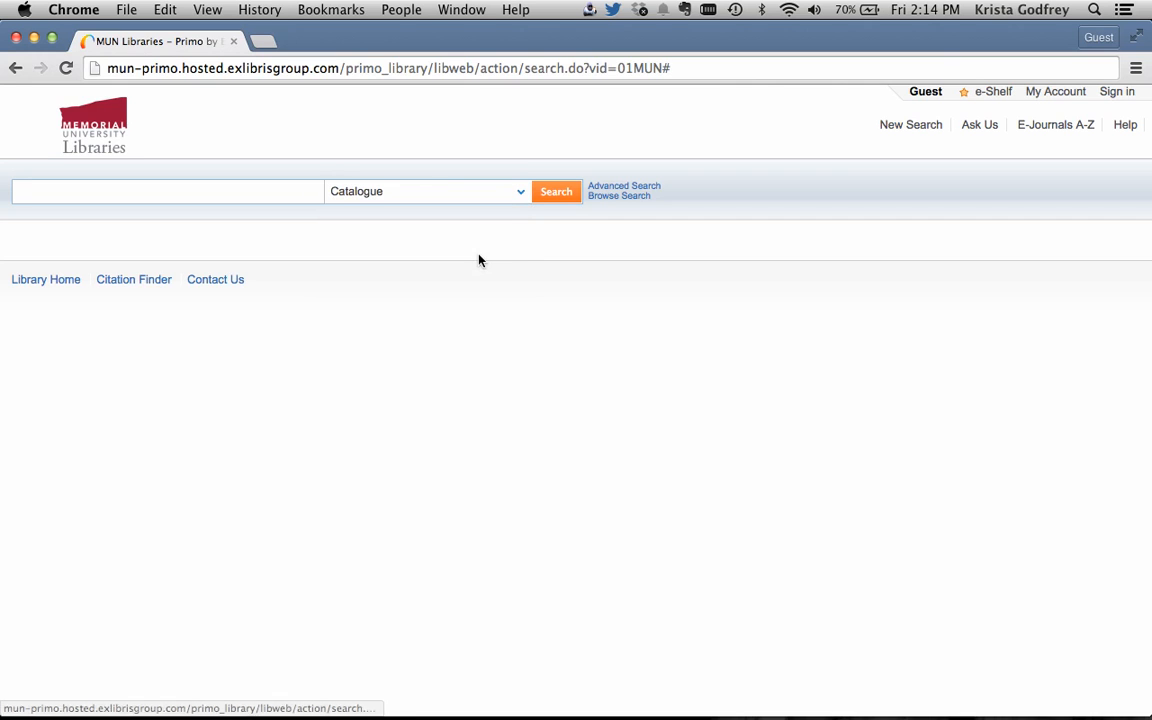
{"action": "mouse_move", "coordinate": [530, 292]}
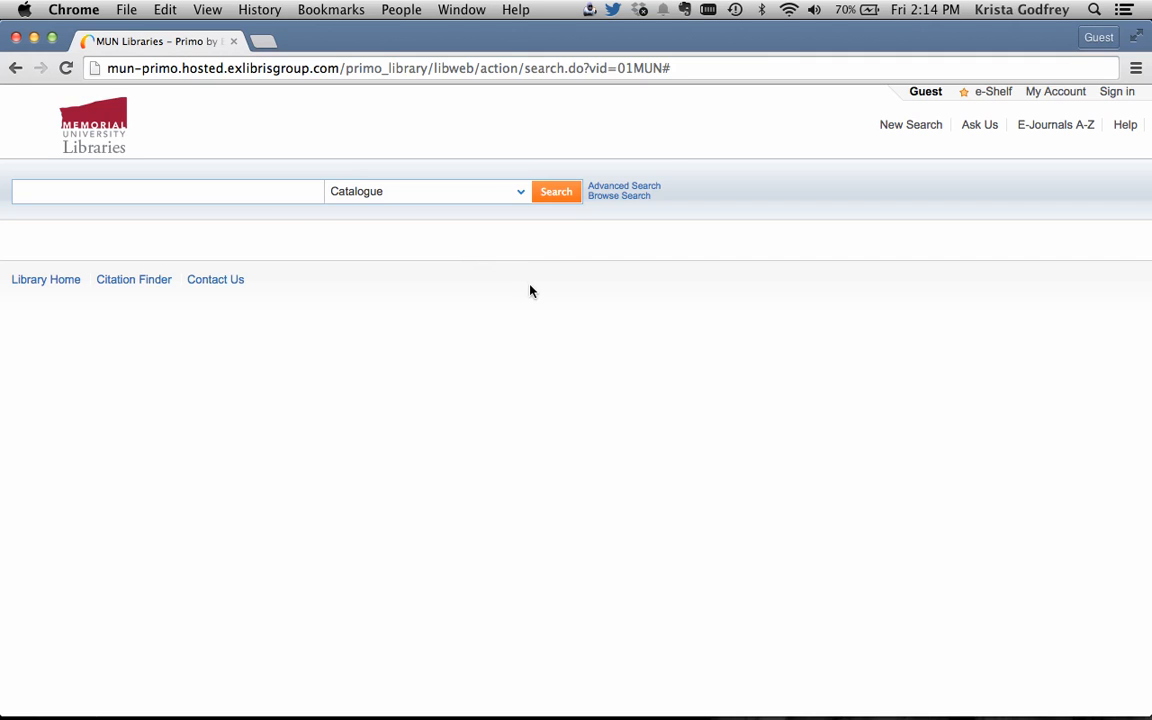
{"action": "mouse_move", "coordinate": [516, 198]}
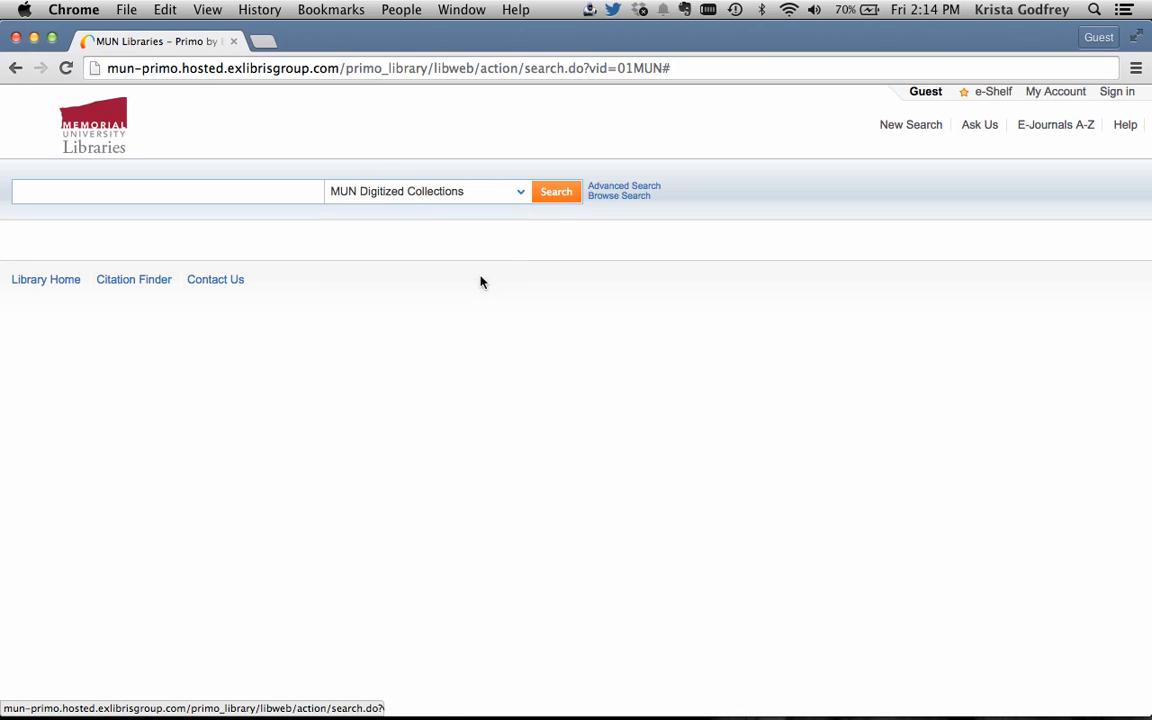
{"action": "mouse_move", "coordinate": [504, 328]}
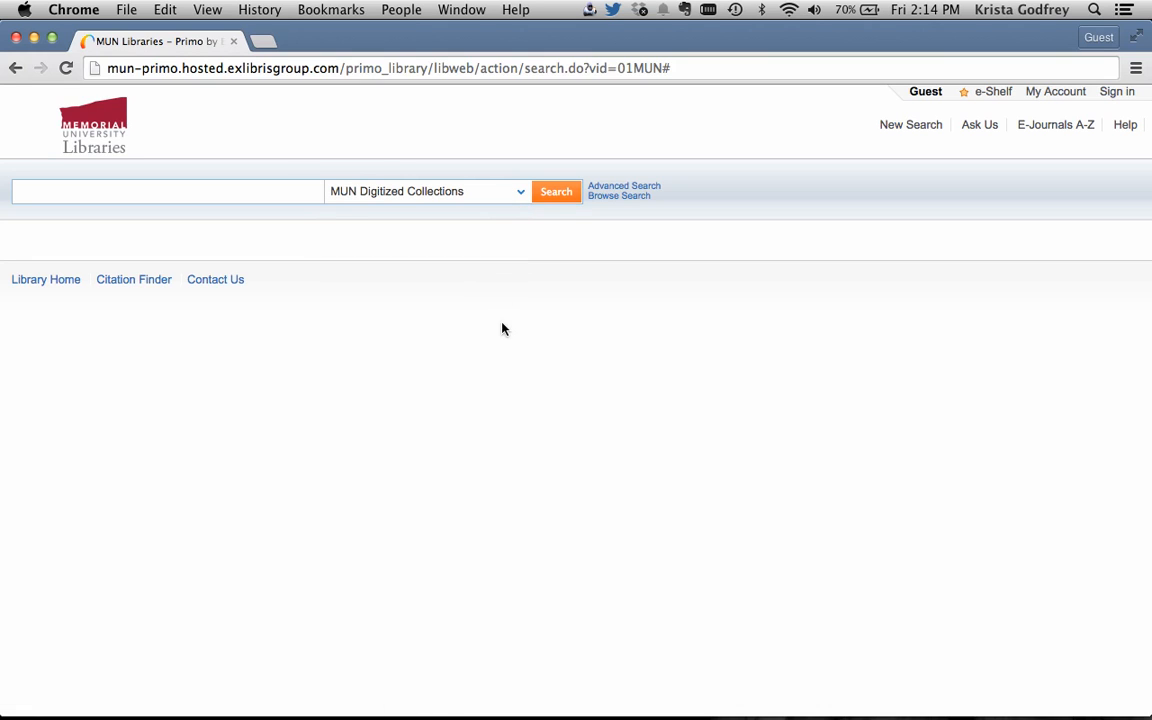
{"action": "mouse_move", "coordinate": [490, 198]}
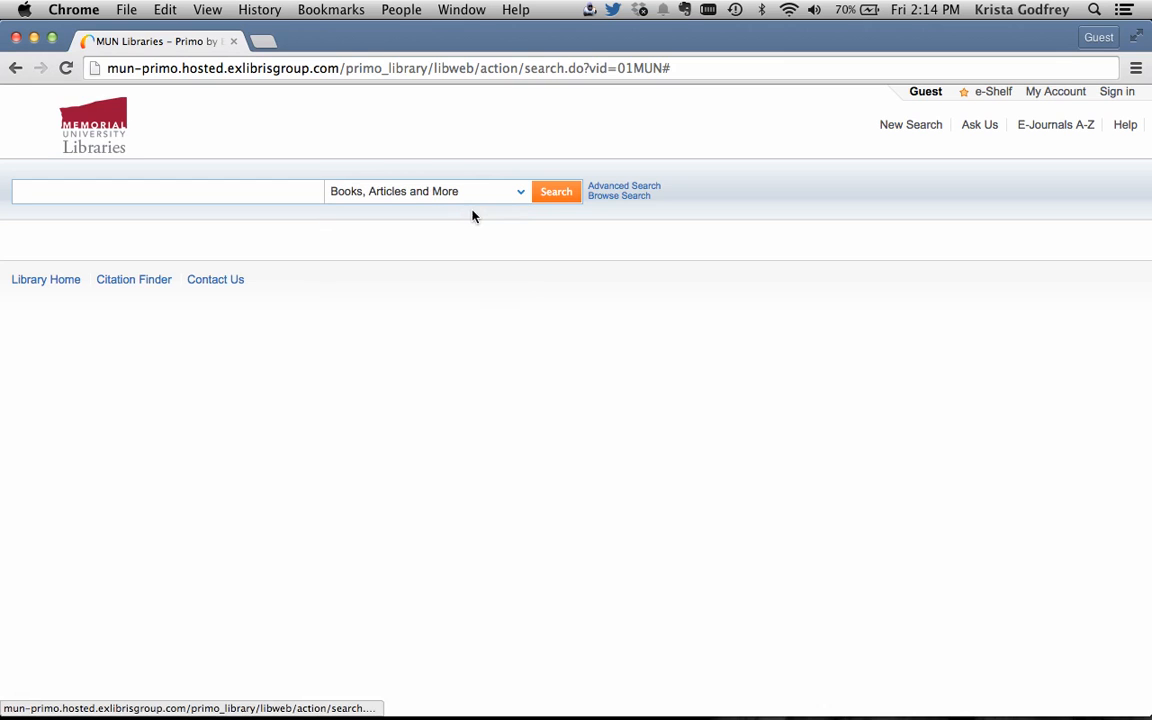
Step: Search Everything for 'bumblebees', returning 1,625 results
{"action": "left_click", "coordinate": [168, 192]}
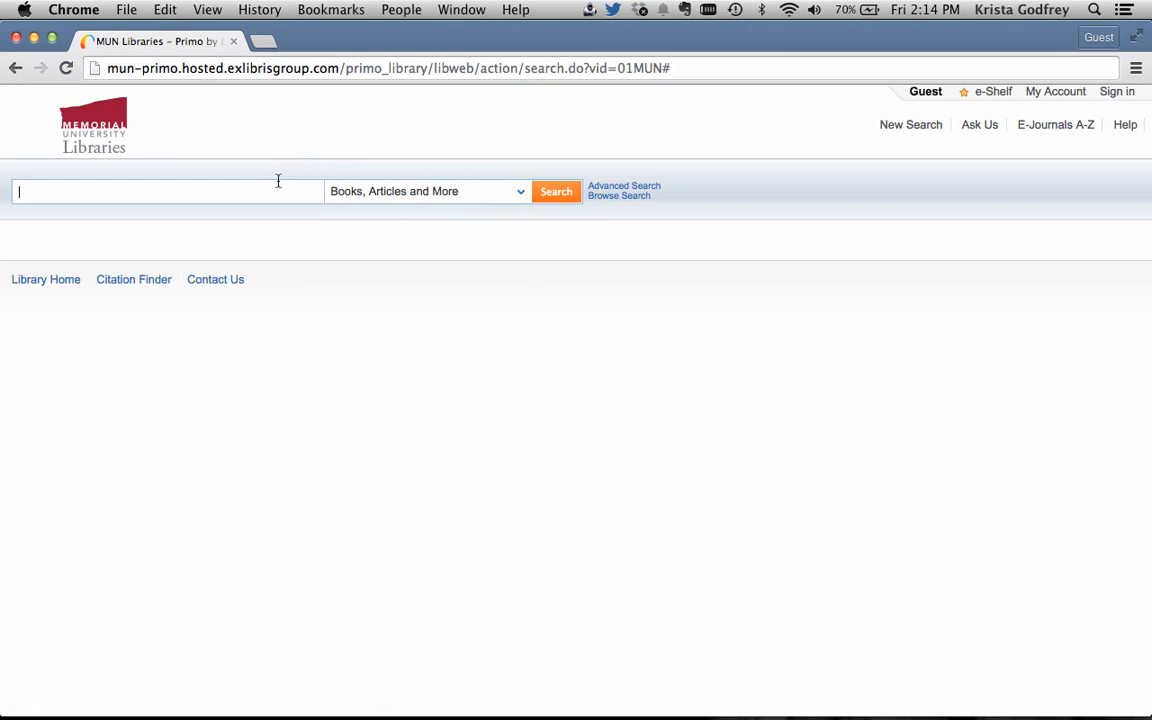
{"action": "type", "text": "bub"}
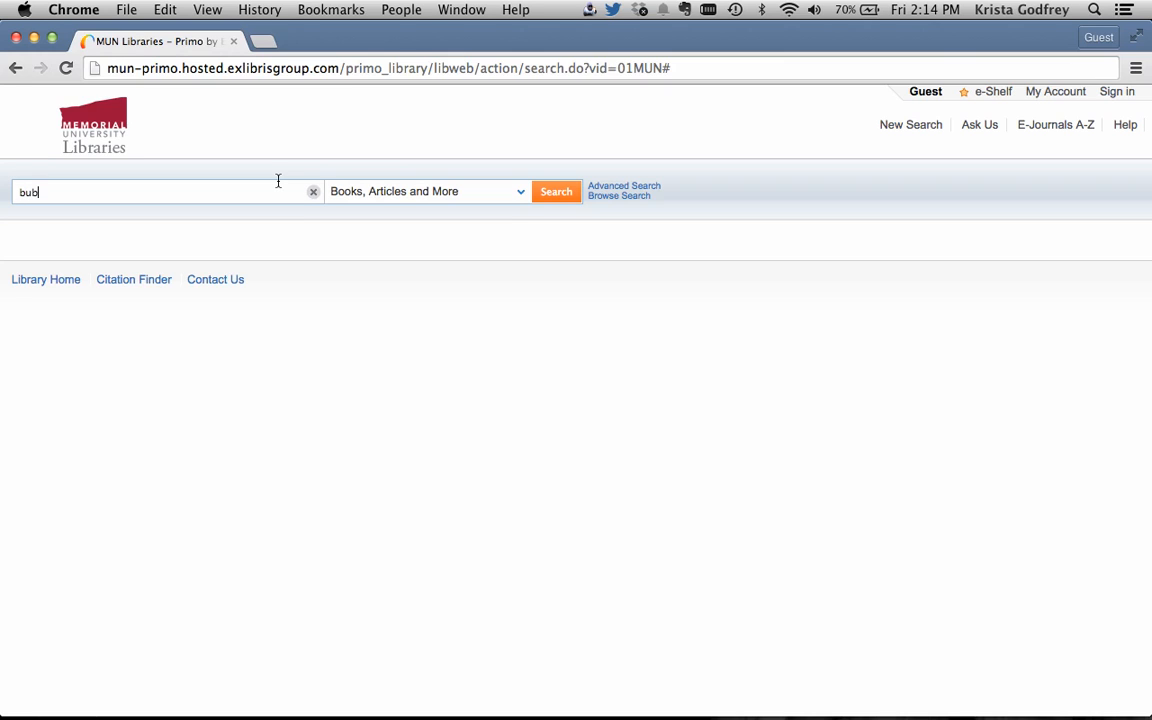
{"action": "type", "text": "mbleb"}
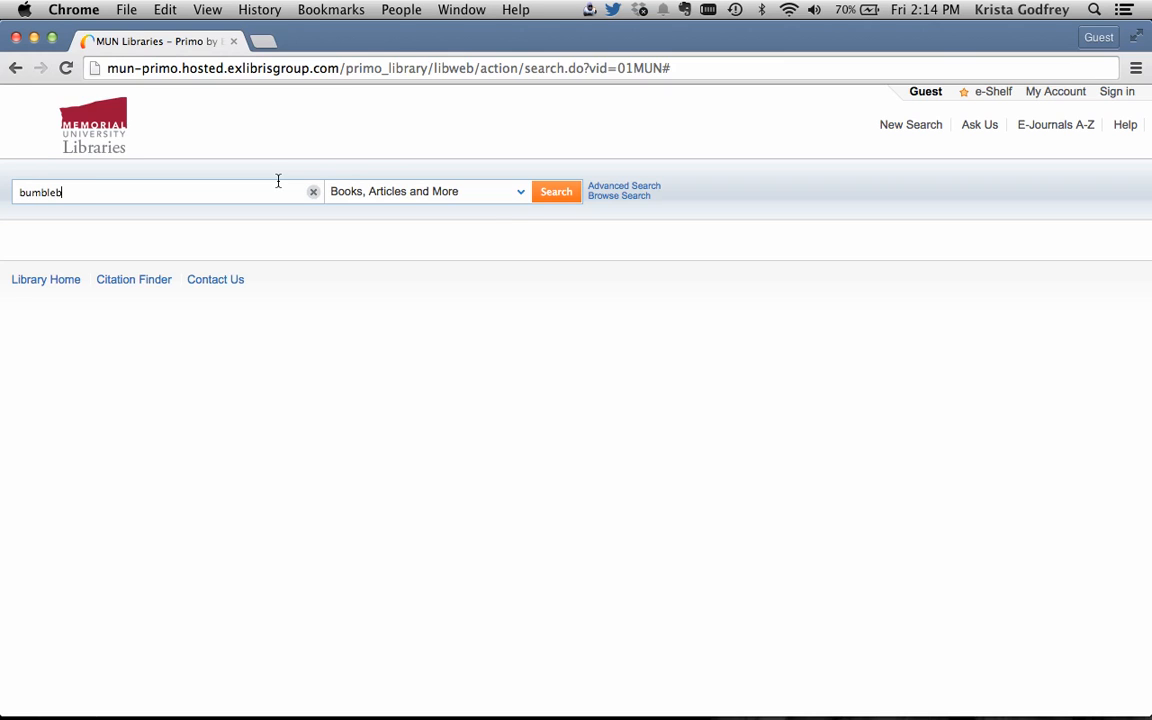
{"action": "left_click", "coordinate": [556, 192]}
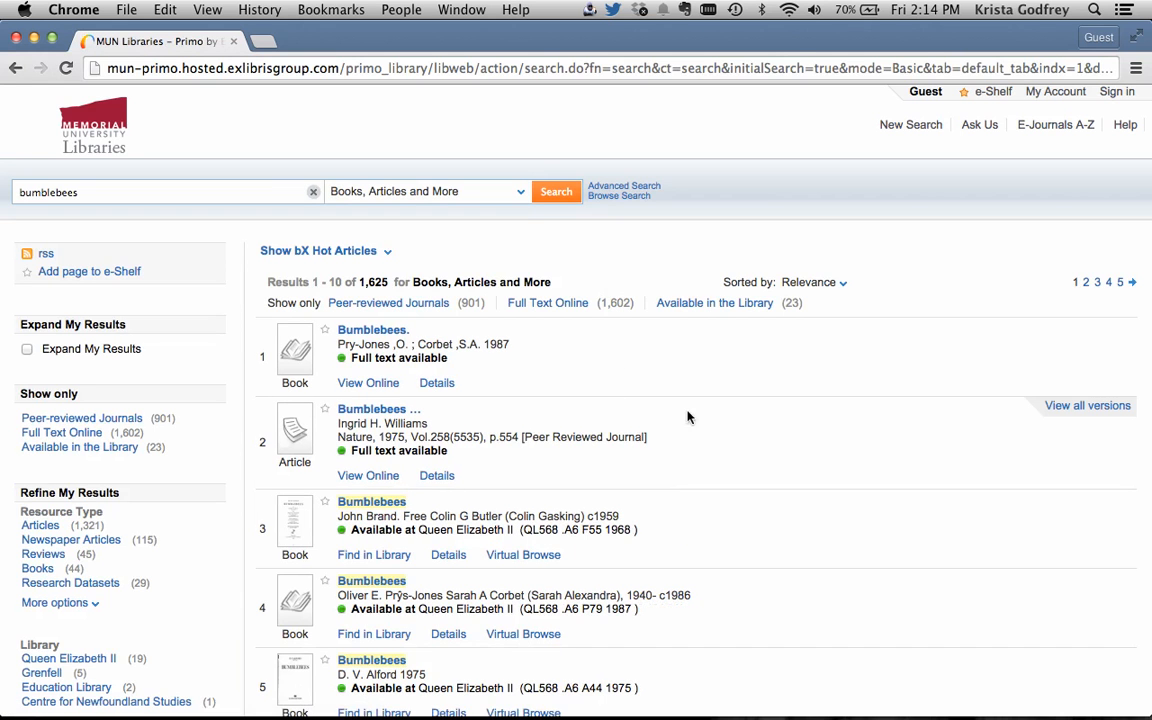
Step: Show details of result 8, Goulson's 'Bumblebees: behaviour, ecology, and conservation'
{"action": "scroll", "scroll_direction": "down", "scroll_amount": 3}
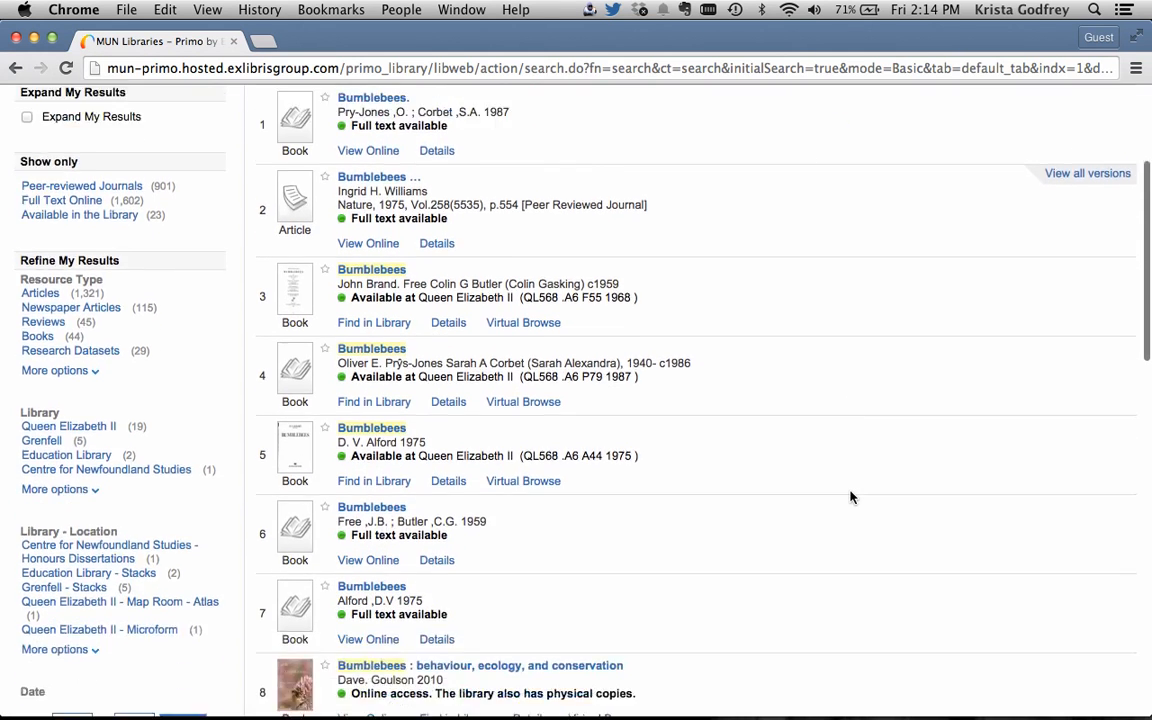
{"action": "scroll", "scroll_direction": "down", "scroll_amount": 3}
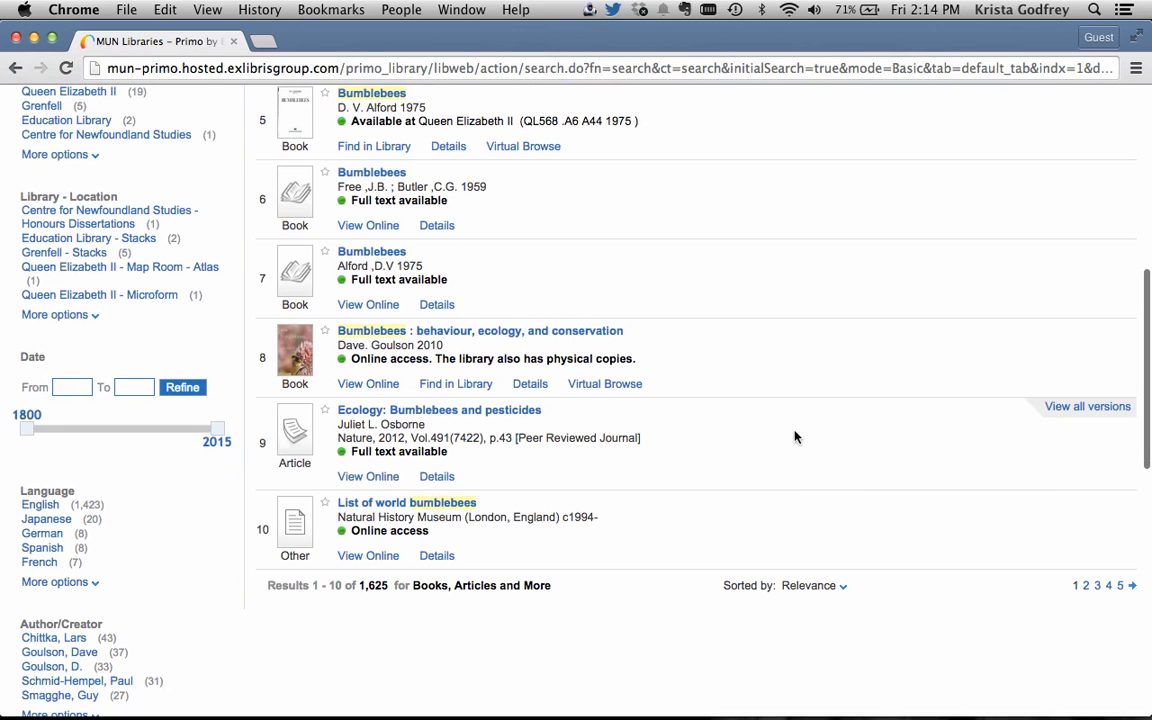
{"action": "mouse_move", "coordinate": [530, 384]}
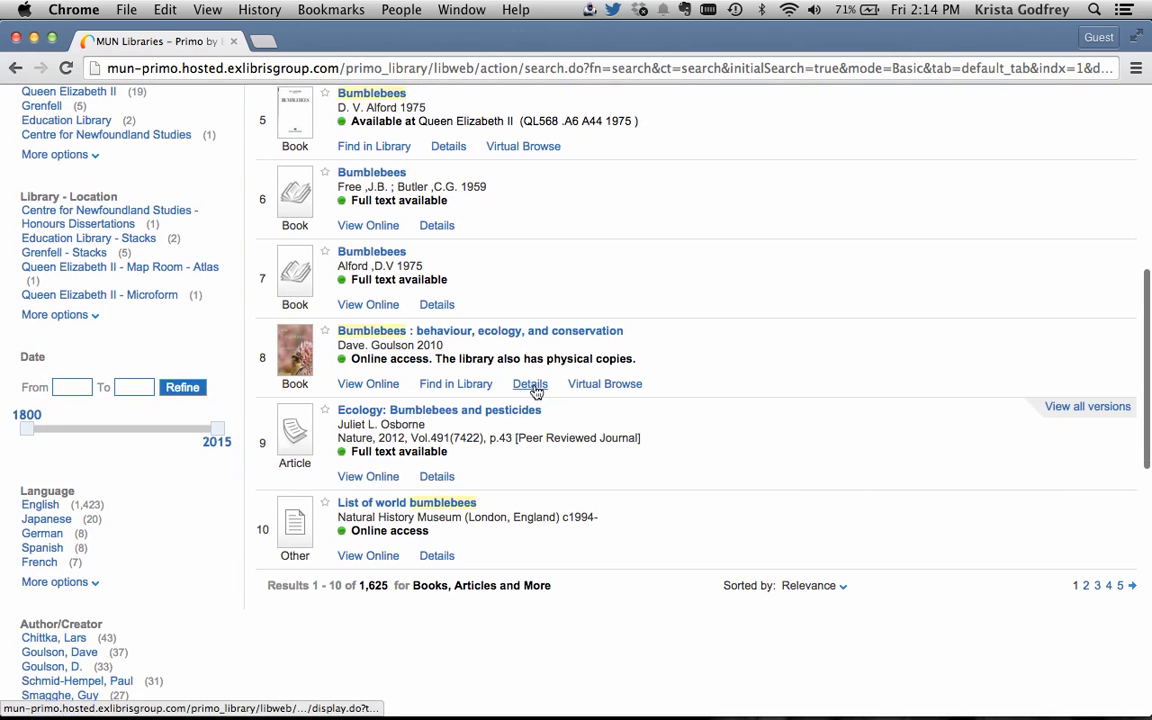
{"action": "left_click", "coordinate": [530, 384]}
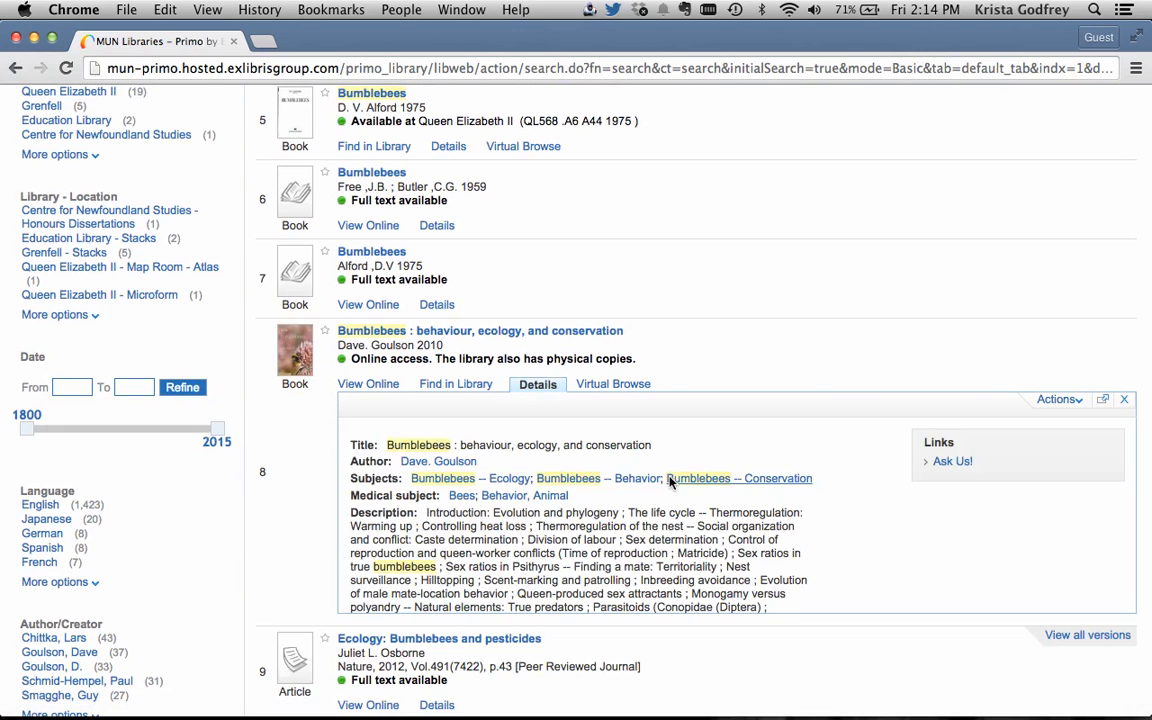
Step: View the Goulson book's ProQuest ebrary full text online inside its record
{"action": "scroll", "scroll_direction": "down", "scroll_amount": 3}
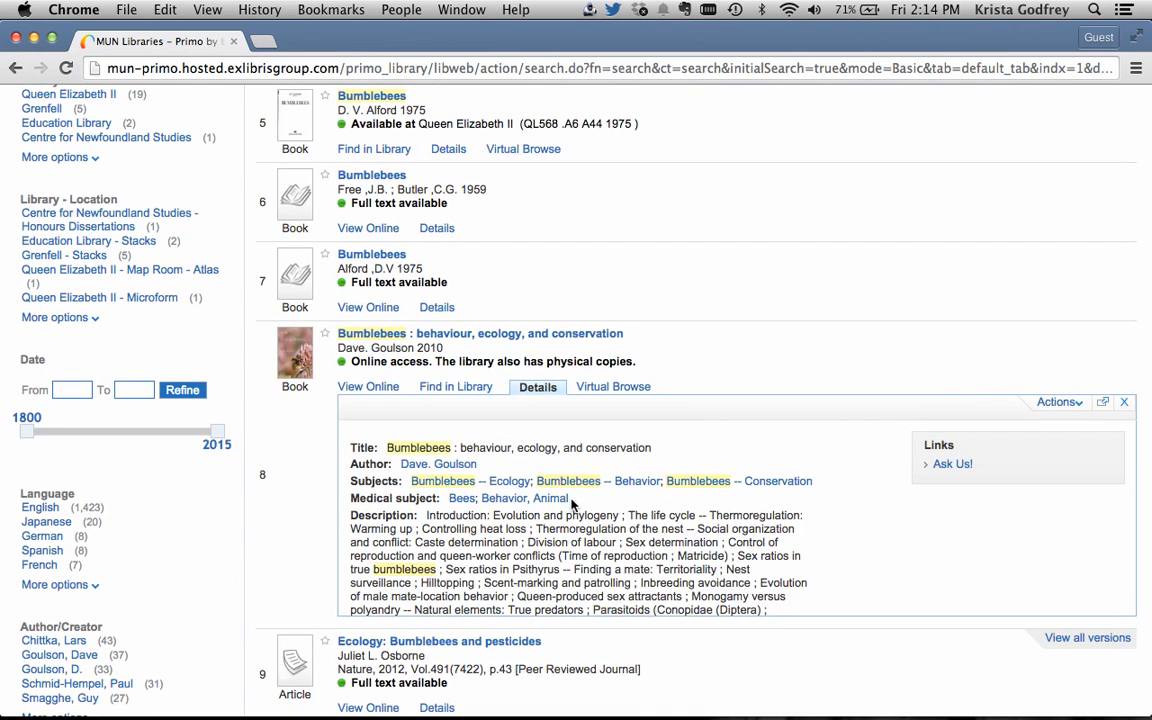
{"action": "mouse_move", "coordinate": [368, 388]}
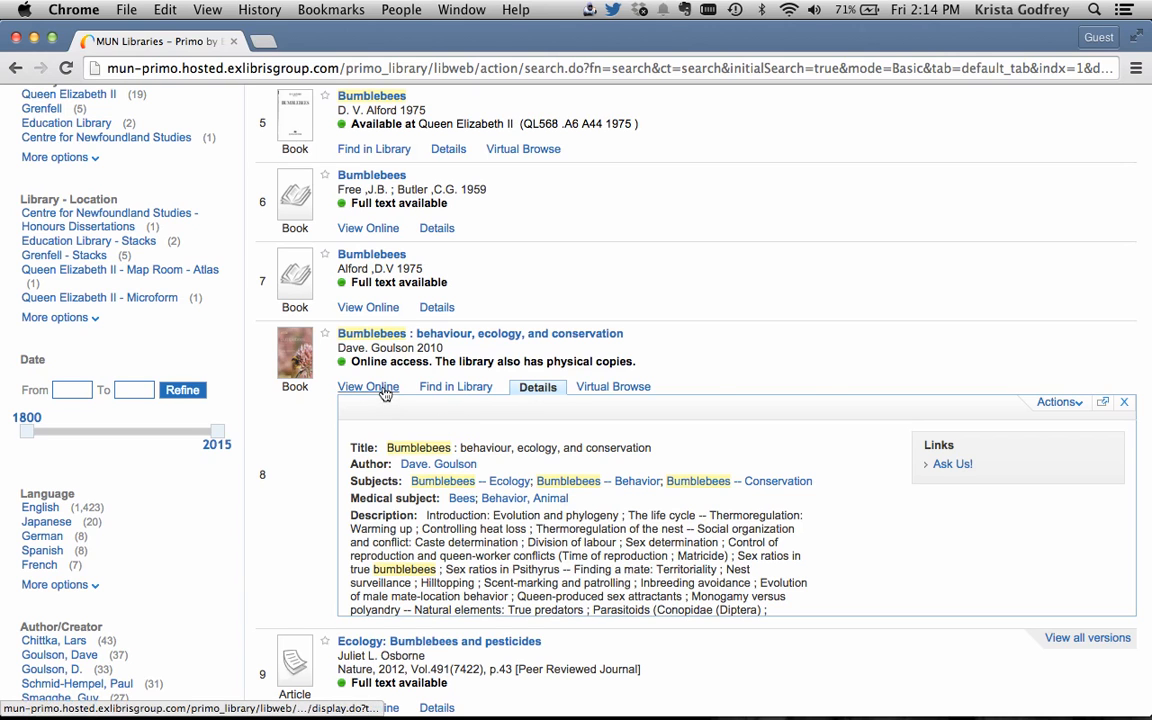
{"action": "left_click", "coordinate": [368, 388]}
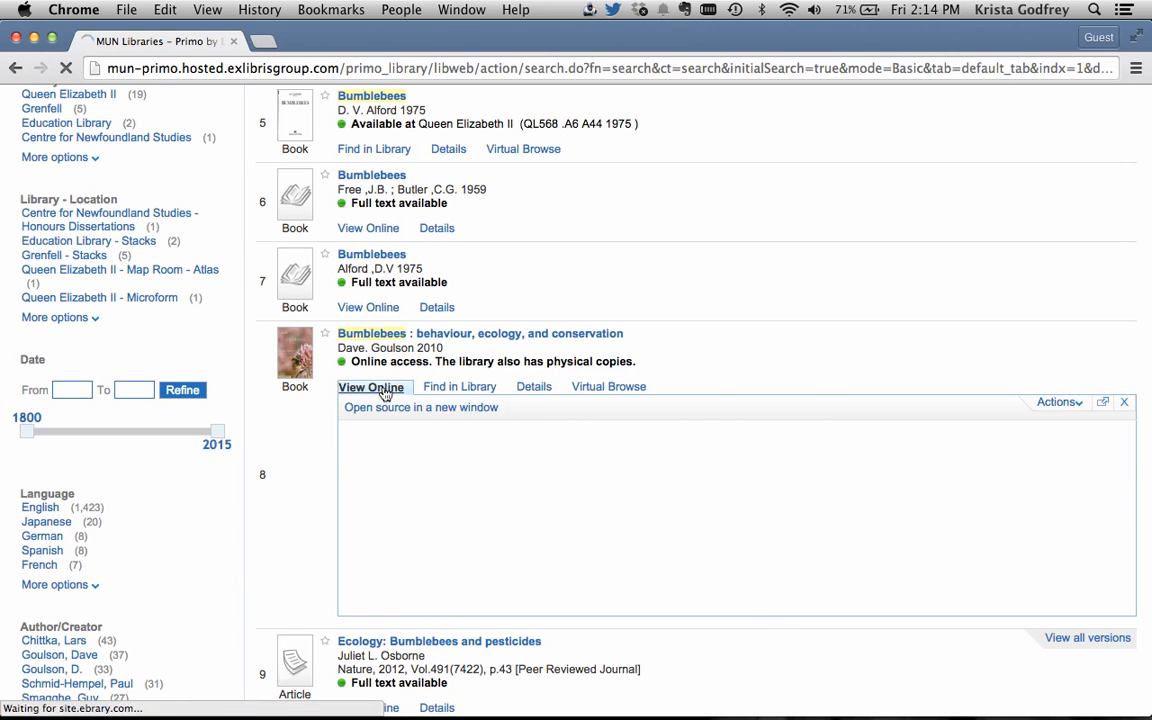
{"action": "left_click", "coordinate": [372, 388]}
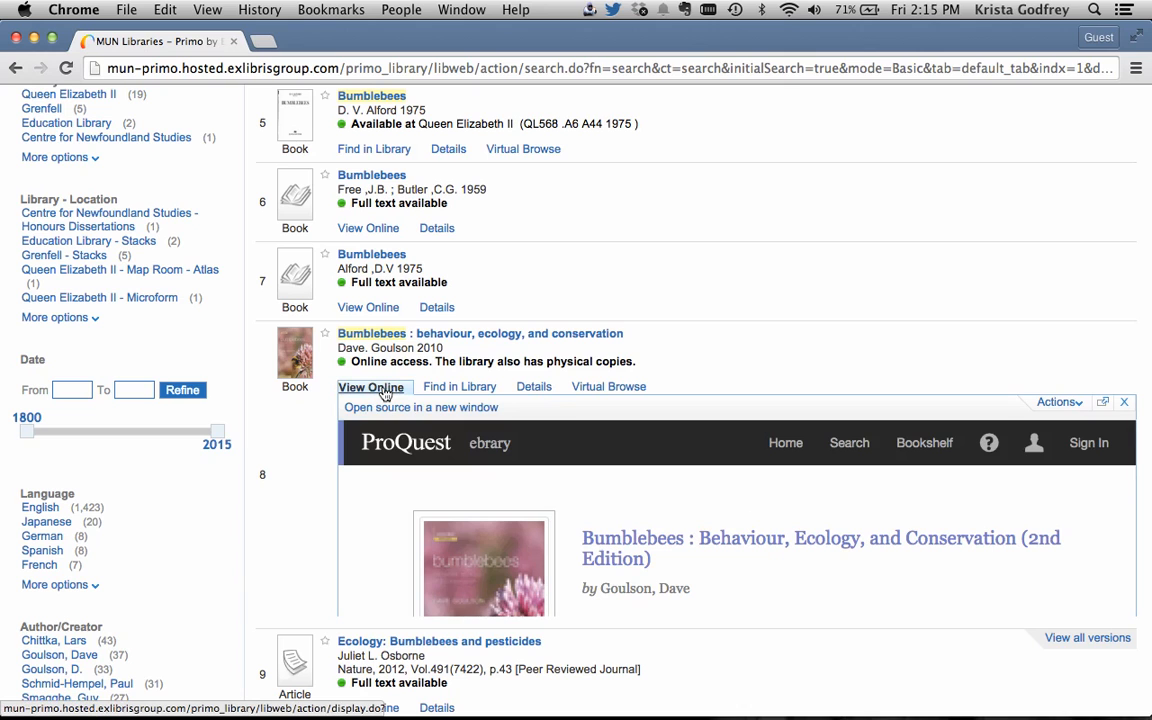
{"action": "mouse_move", "coordinate": [460, 390]}
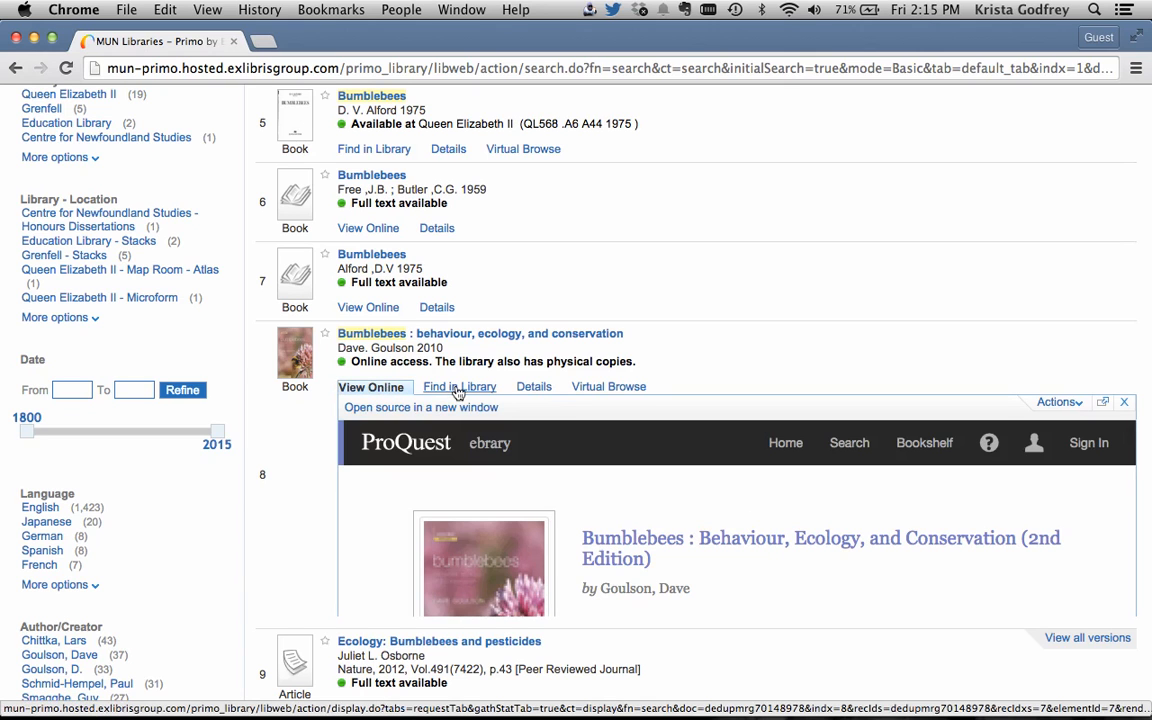
Step: Check the print copy's availability at Queen Elizabeth II Library, preview Advanced Search, return to Simple Search
{"action": "left_click", "coordinate": [460, 388]}
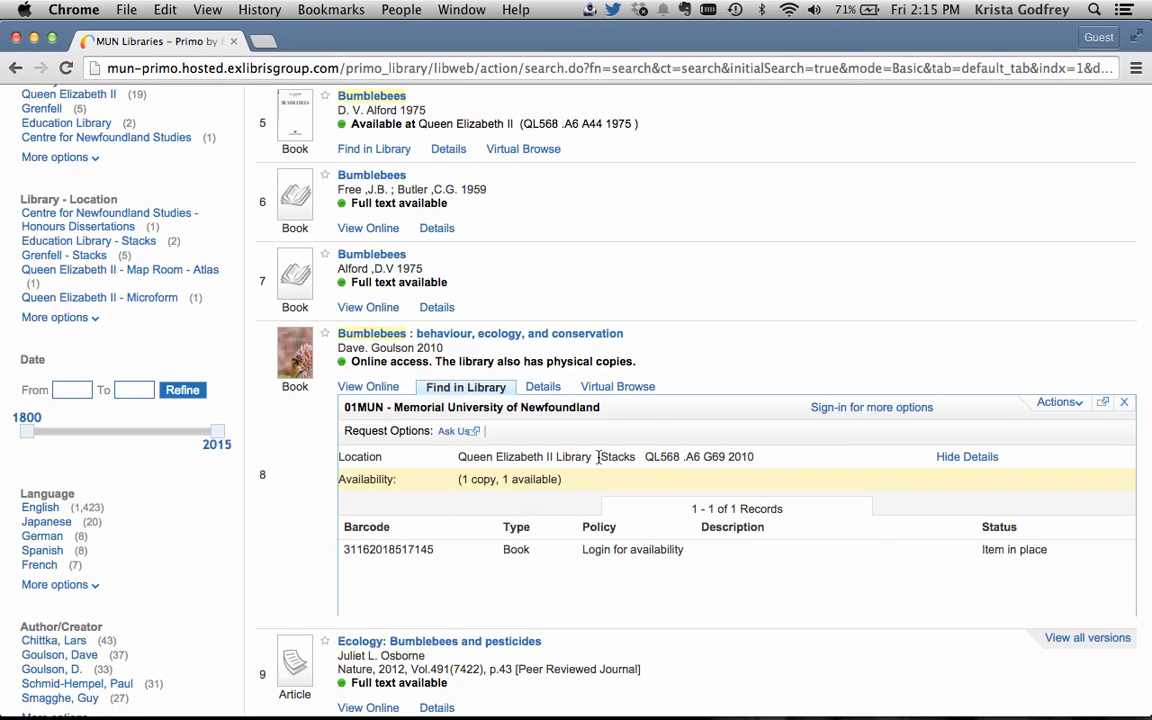
{"action": "mouse_move", "coordinate": [762, 456]}
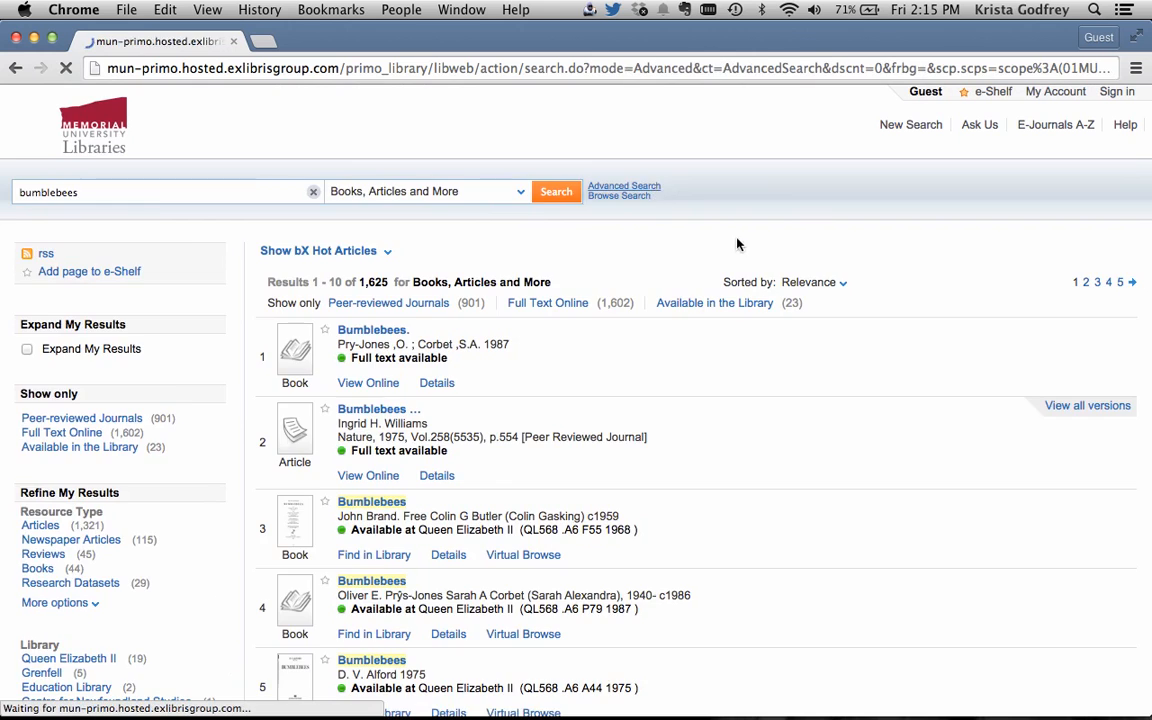
{"action": "left_click", "coordinate": [624, 184]}
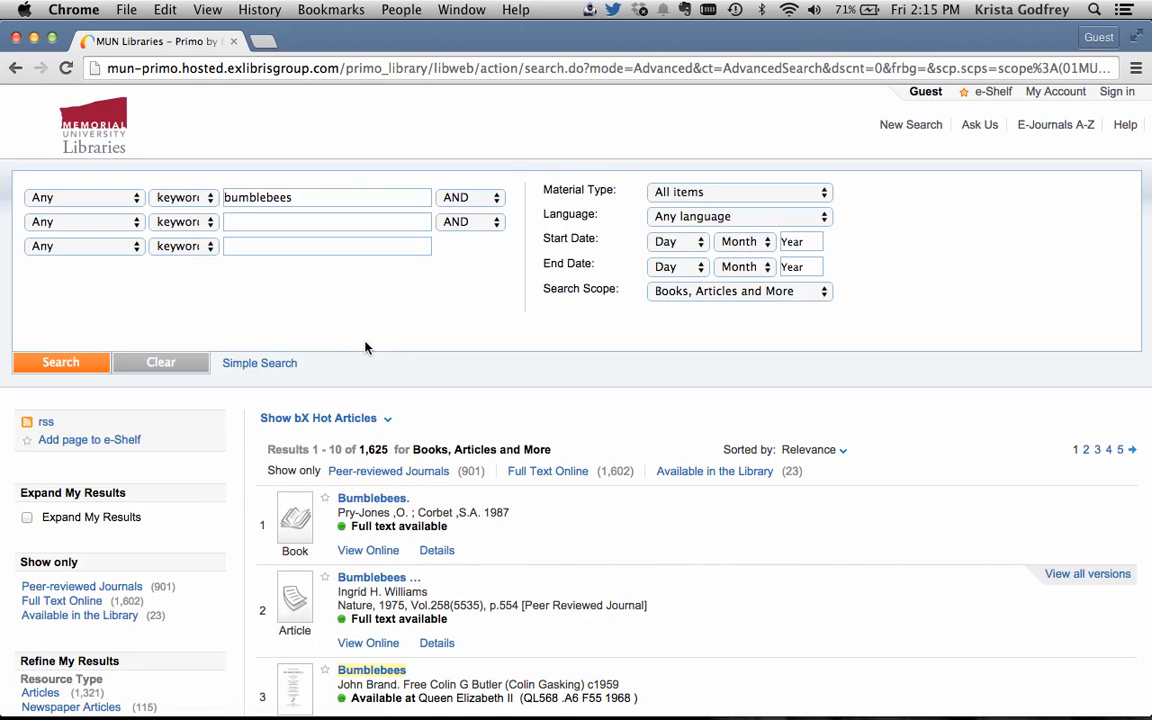
{"action": "left_click", "coordinate": [260, 364]}
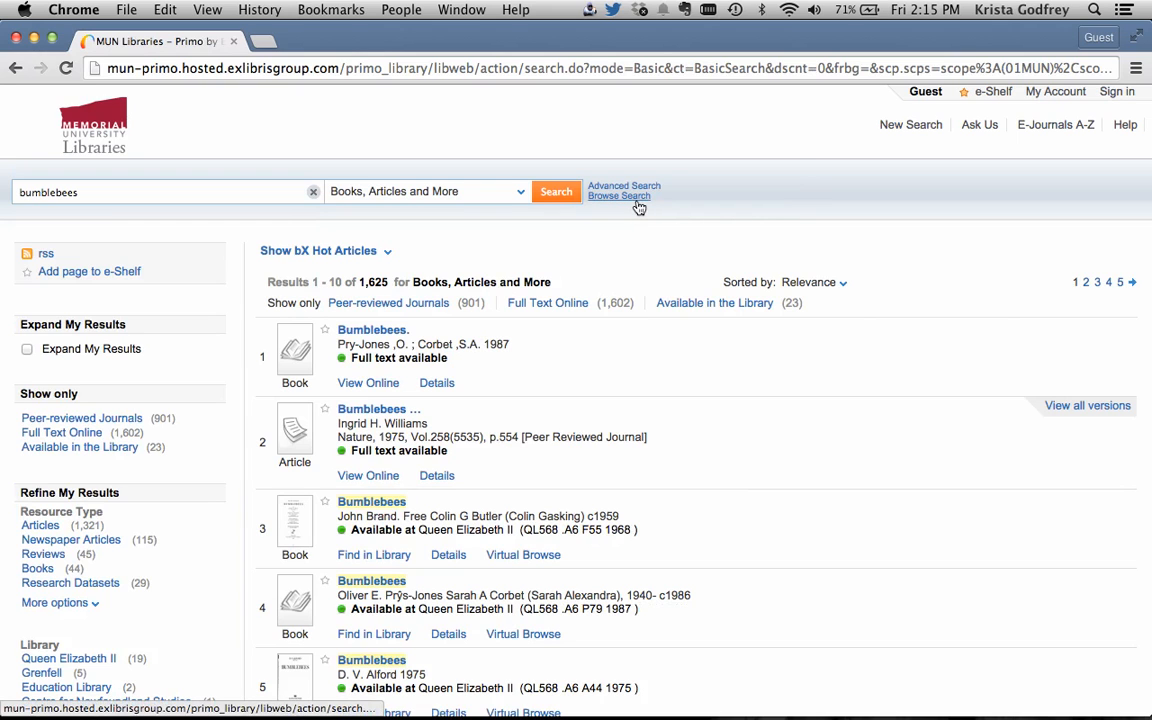
{"action": "mouse_move", "coordinate": [784, 200]}
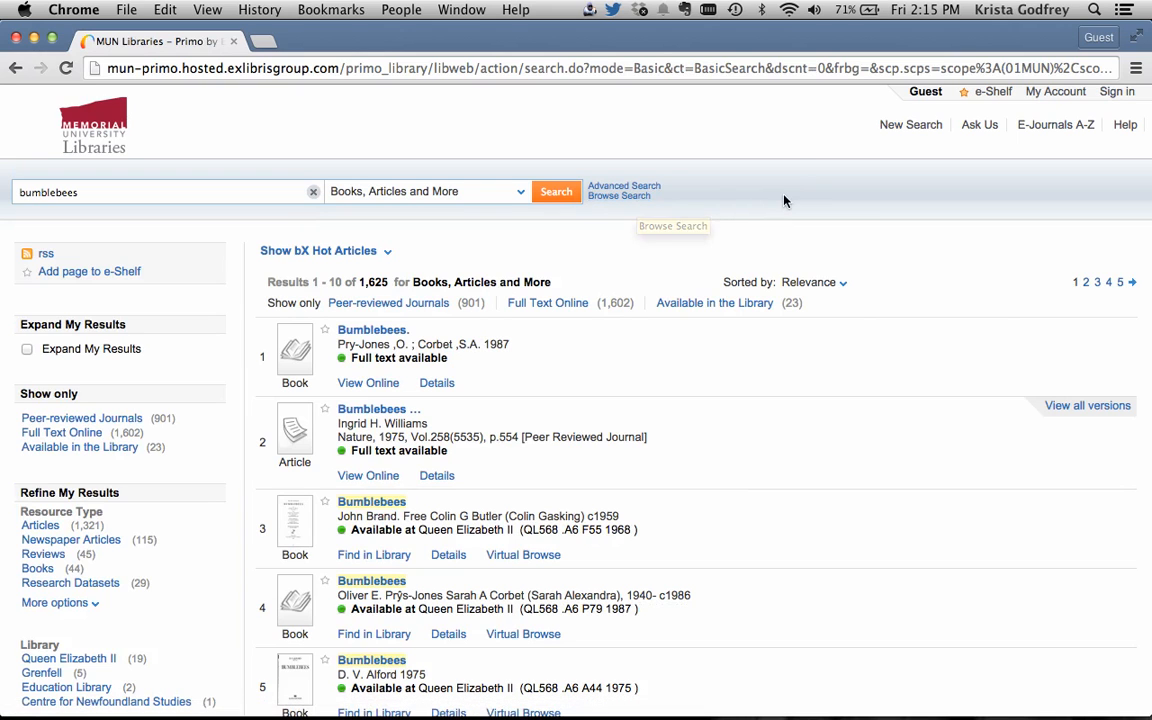
{"action": "mouse_move", "coordinate": [784, 200]}
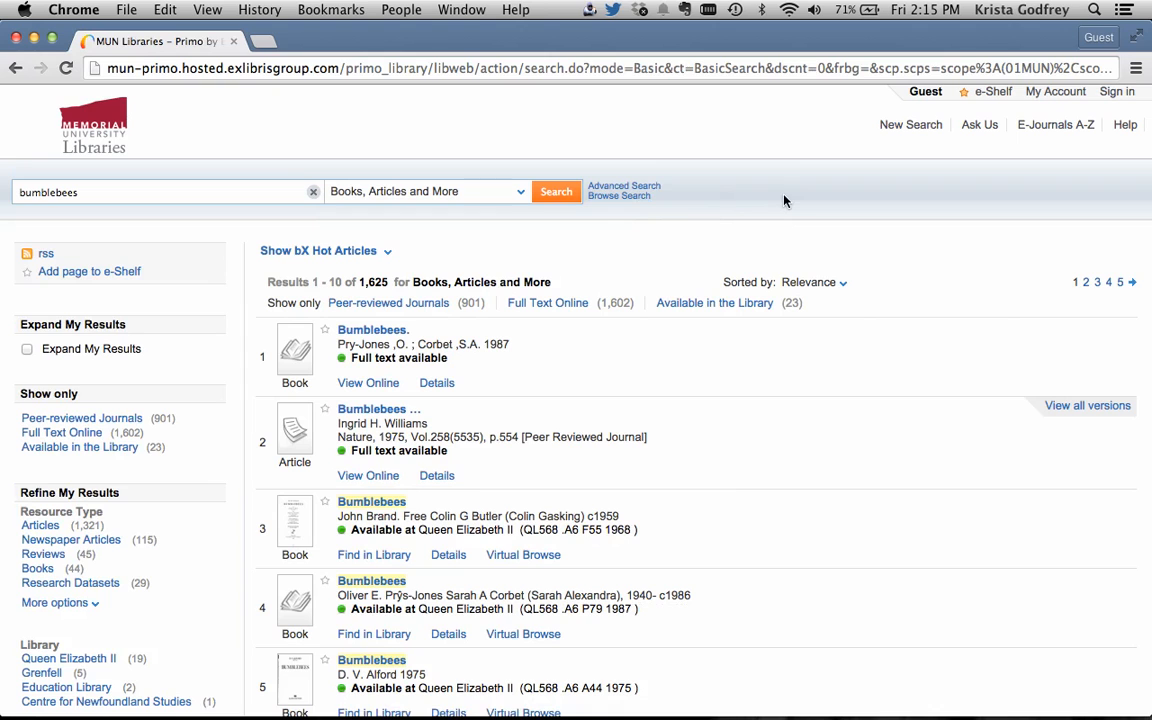